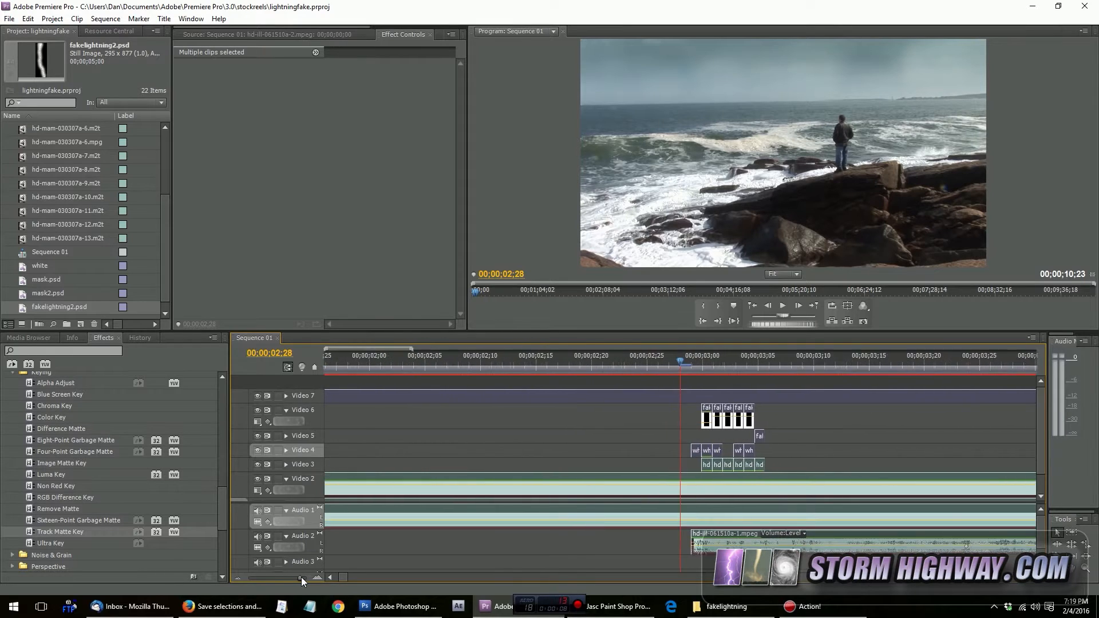
Select the main lightning bolt with the Magic Wand and paste it as a new transparent image, moved aside.
left_click(617, 607)
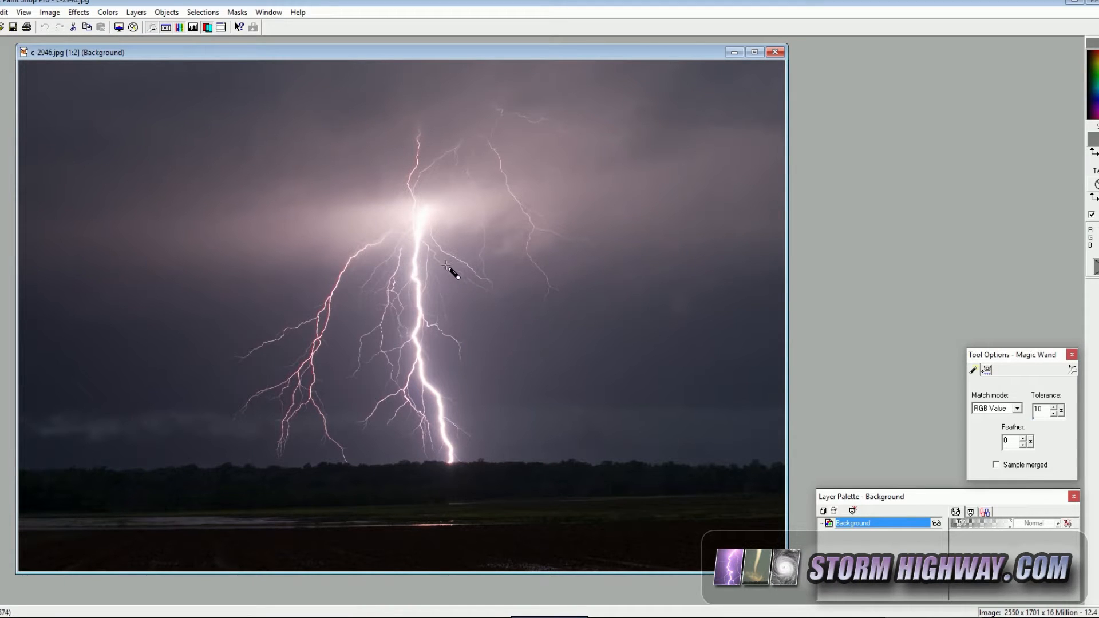
mouse_move(423, 323)
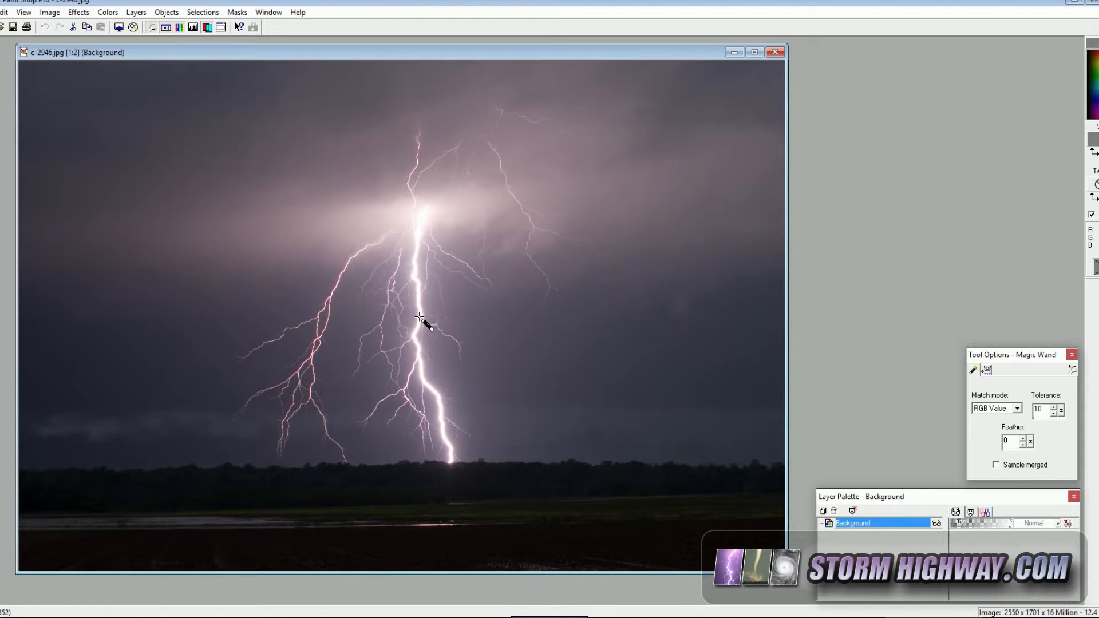
left_click(420, 320)
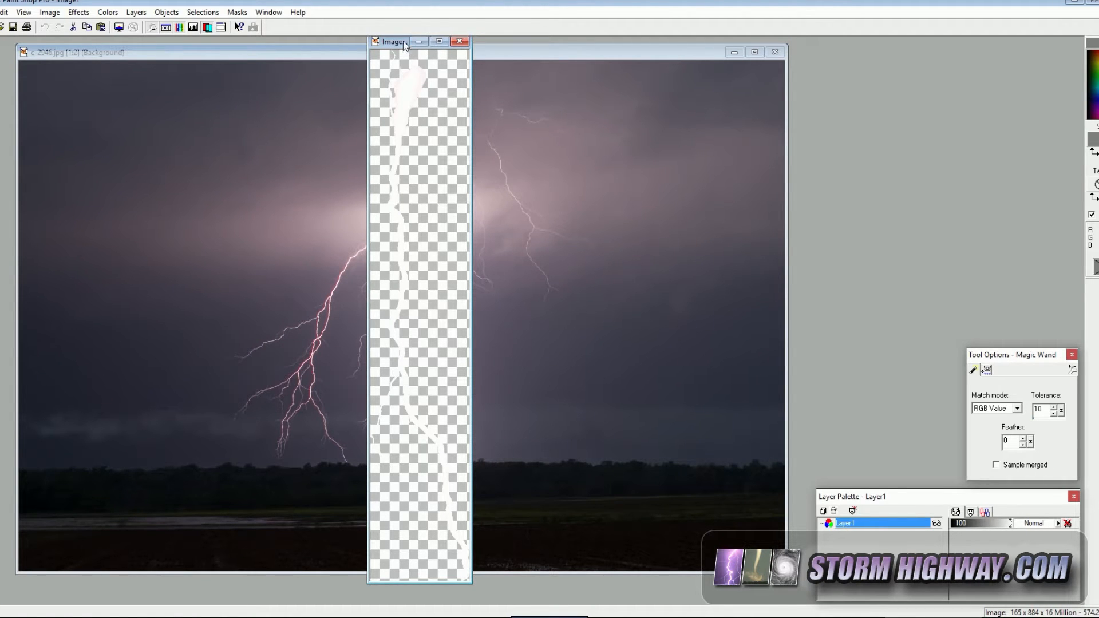
left_click_drag(392, 41, 342, 49)
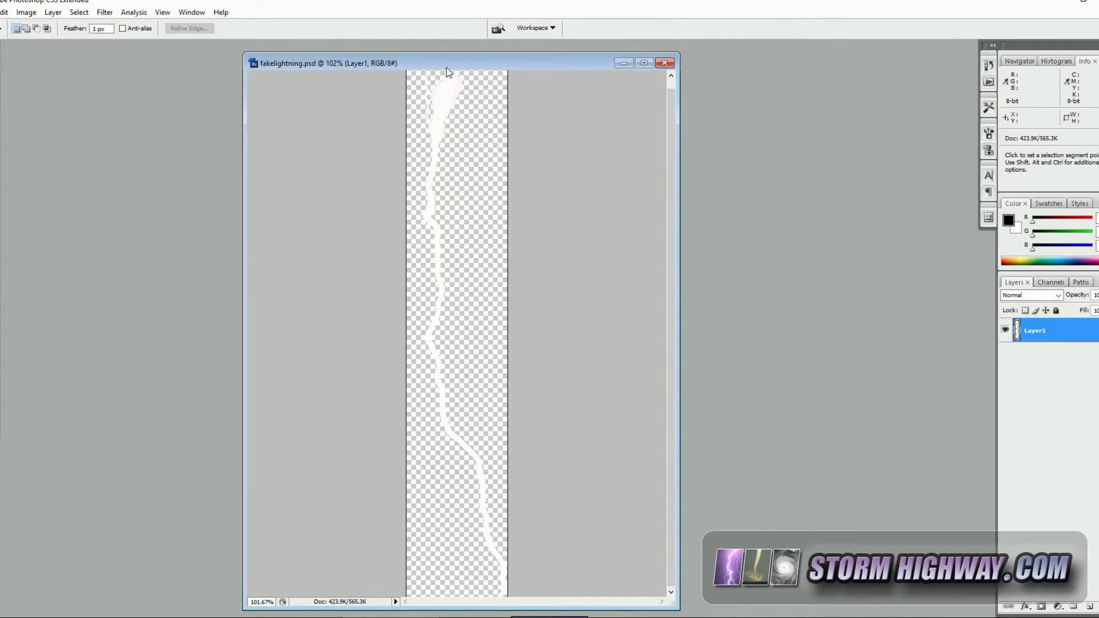
Arrange fakelightning2.psd with its Outer Glow bolt beside the plain fakelightning.psd window.
left_click_drag(448, 63, 420, 57)
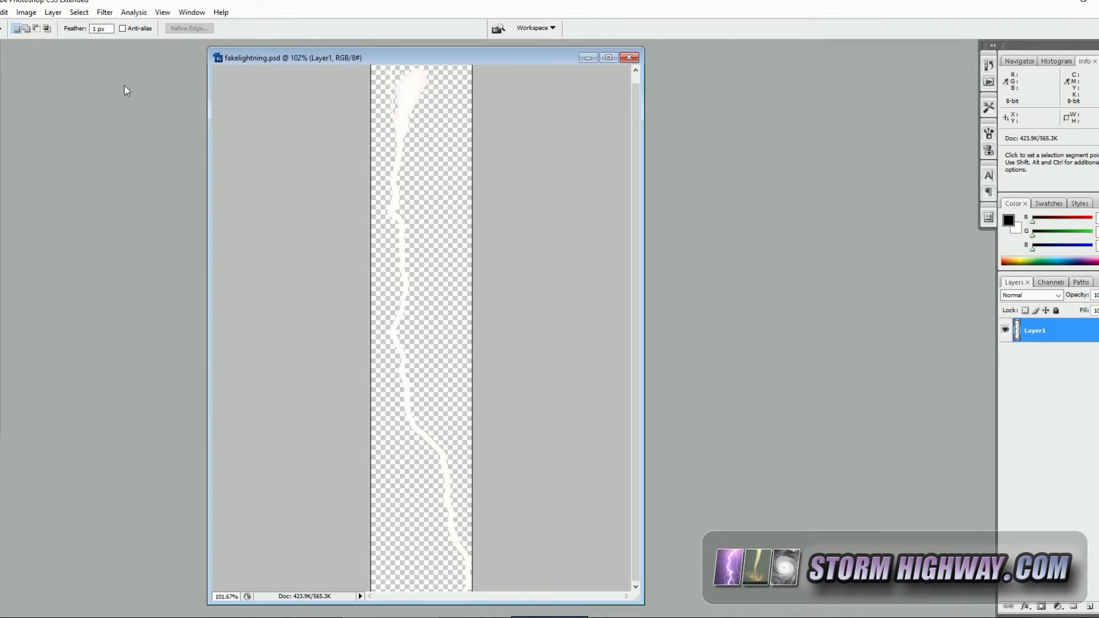
left_click(6, 12)
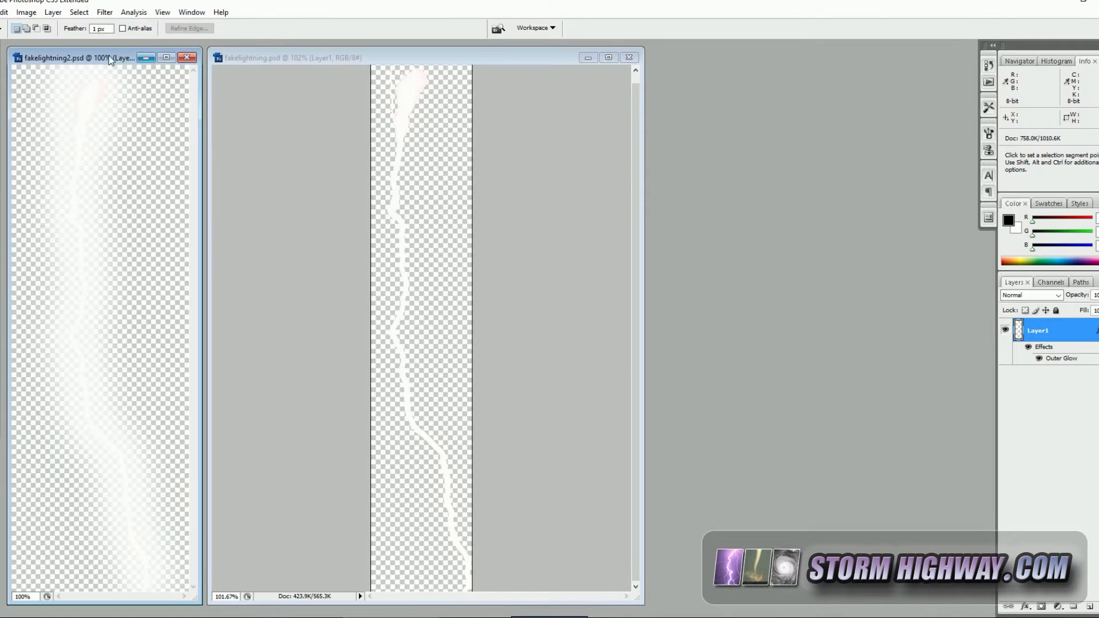
left_click_drag(105, 57, 729, 56)
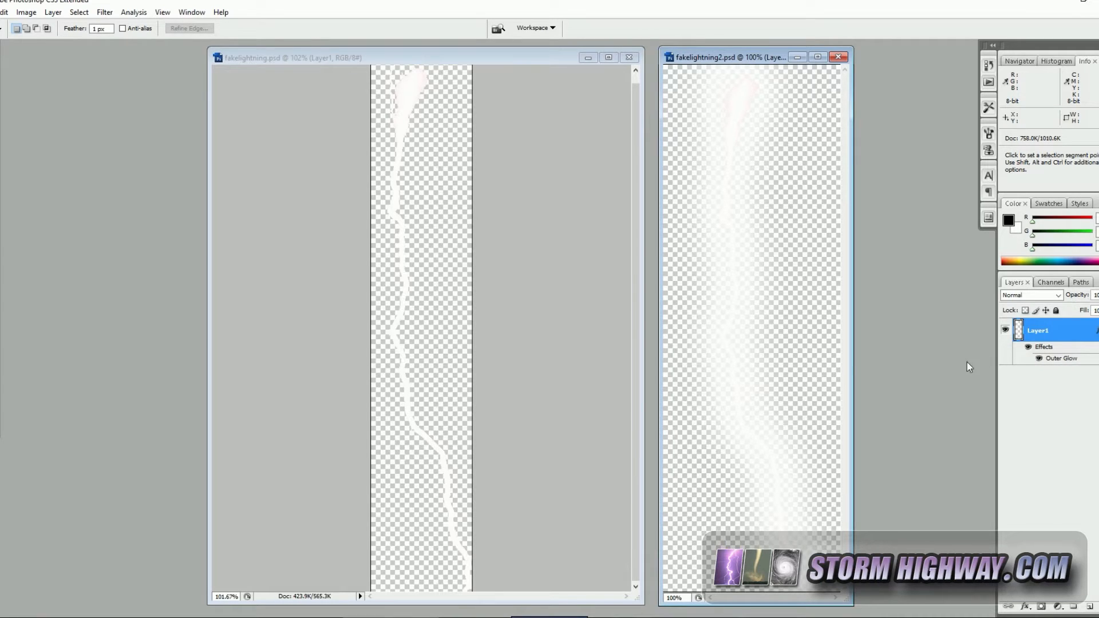
mouse_move(750, 183)
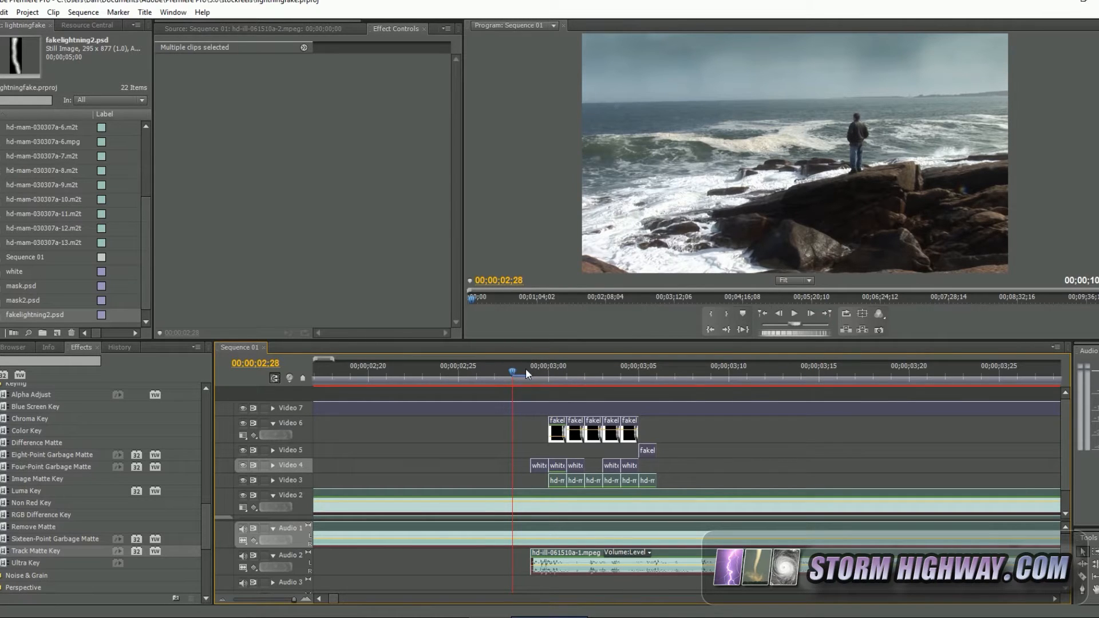
mouse_move(512, 374)
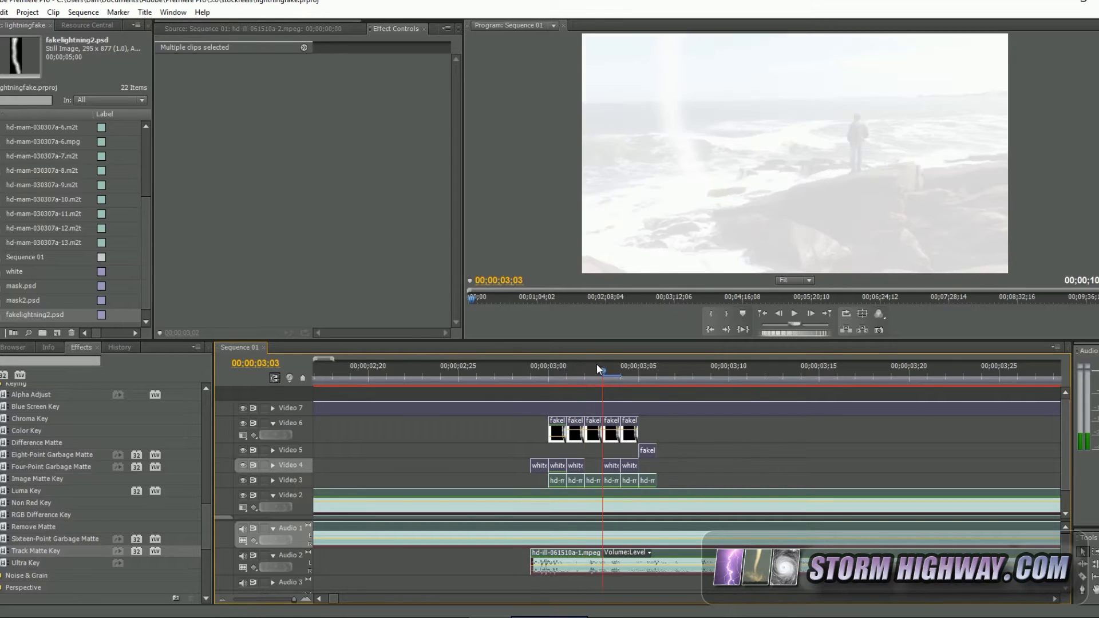
Scrub the playhead across the bolt and white flash frames near 00;00;03;00.
left_click(651, 365)
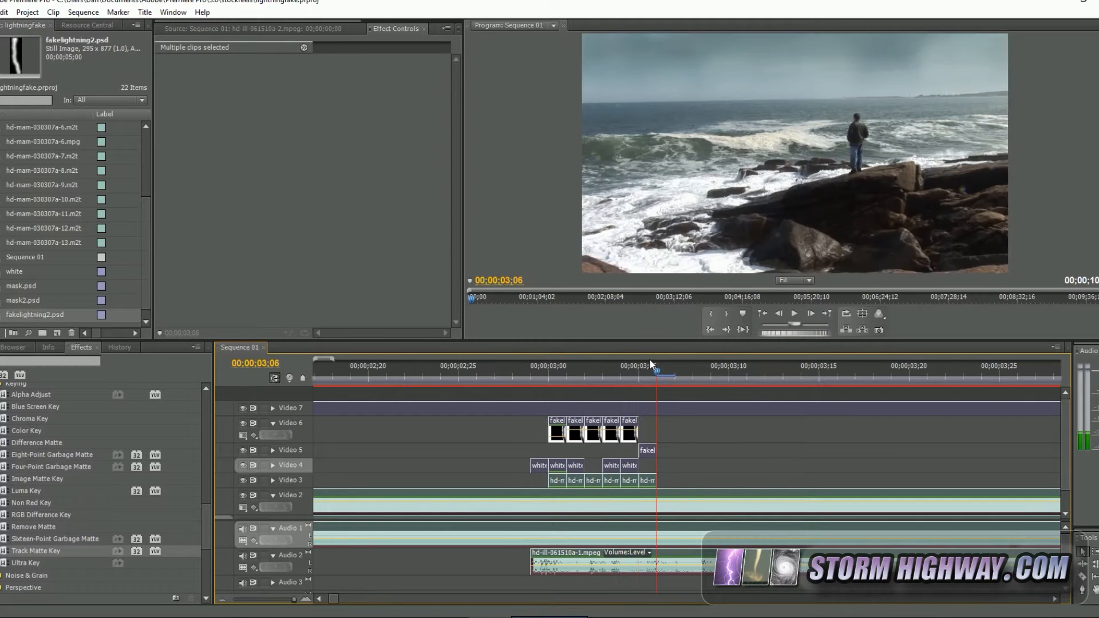
left_click_drag(651, 371, 531, 371)
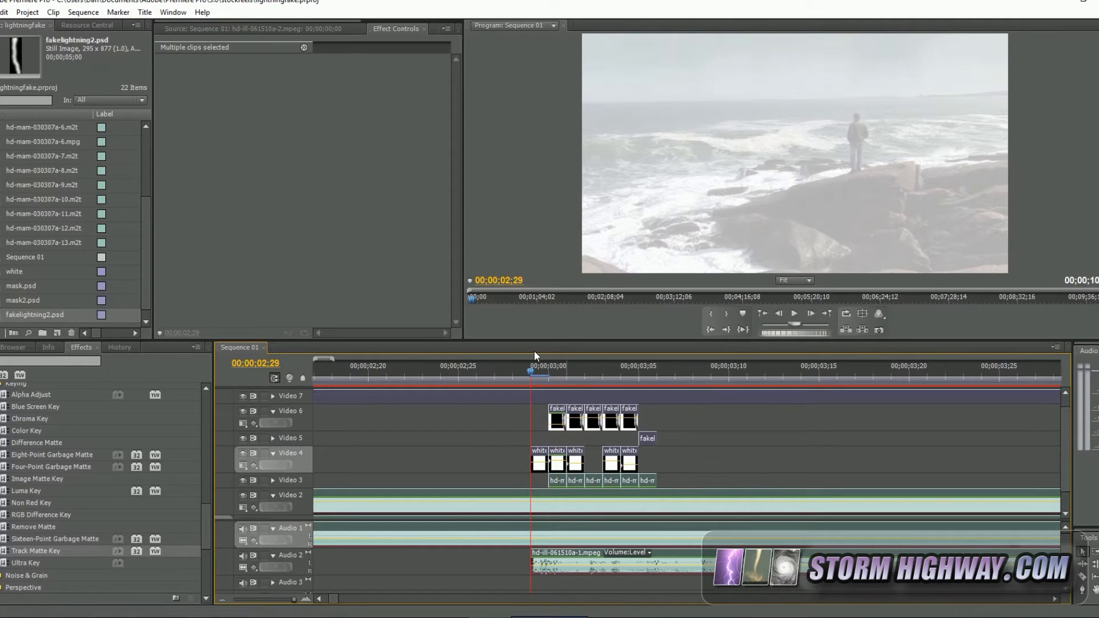
mouse_move(889, 130)
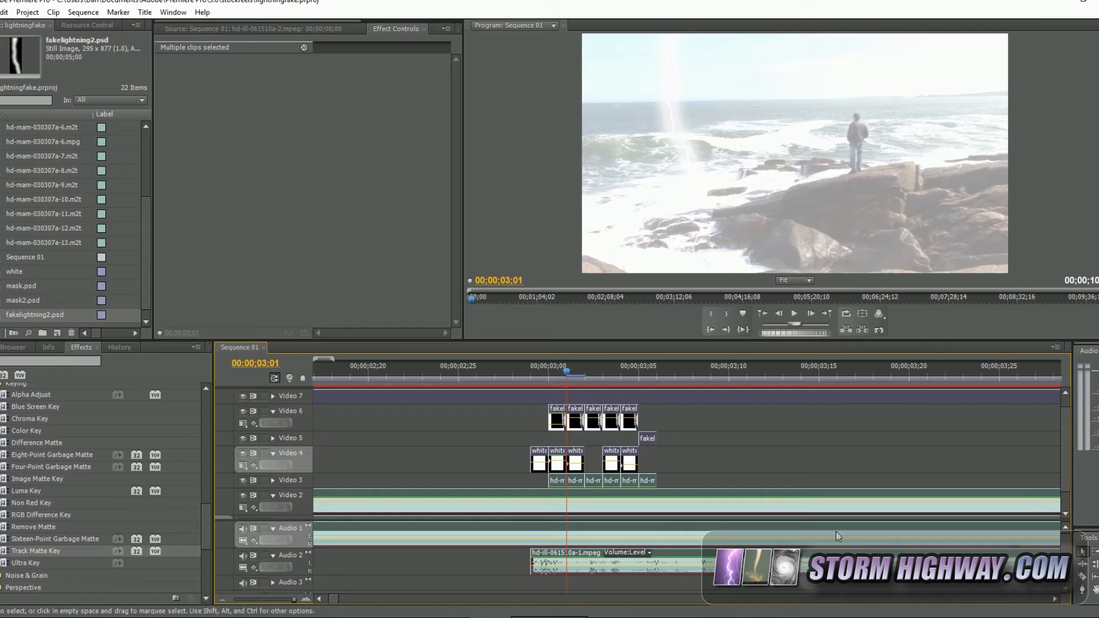
mouse_move(677, 141)
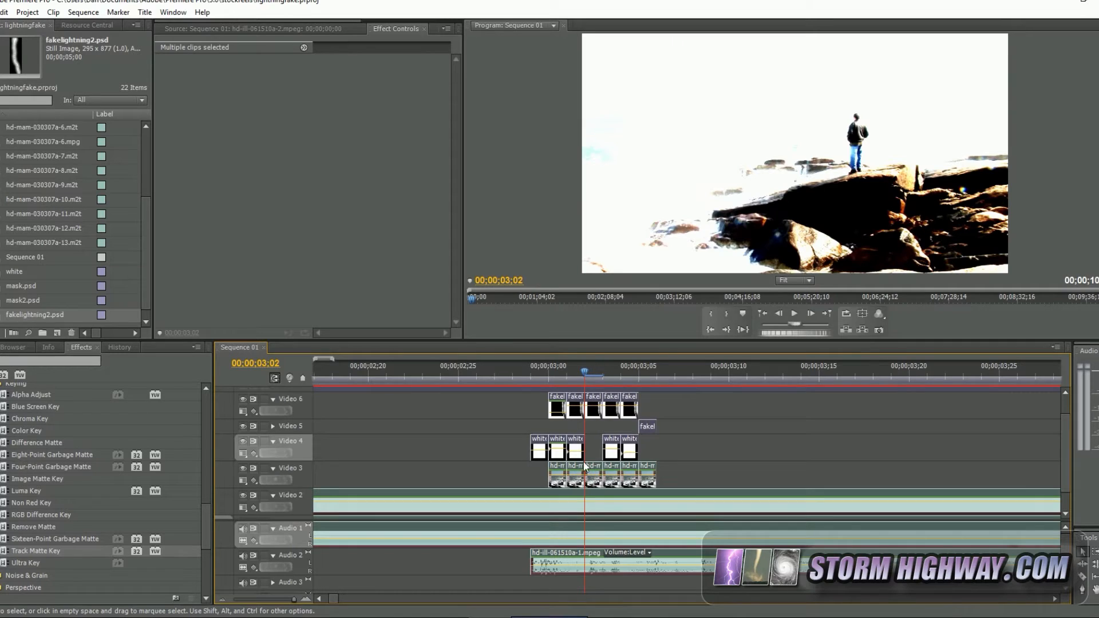
Show the hd-mam-030307a-7.m2t clip's Brightness & Contrast effect at 75.7 brightness, 84.5 contrast.
left_click(591, 467)
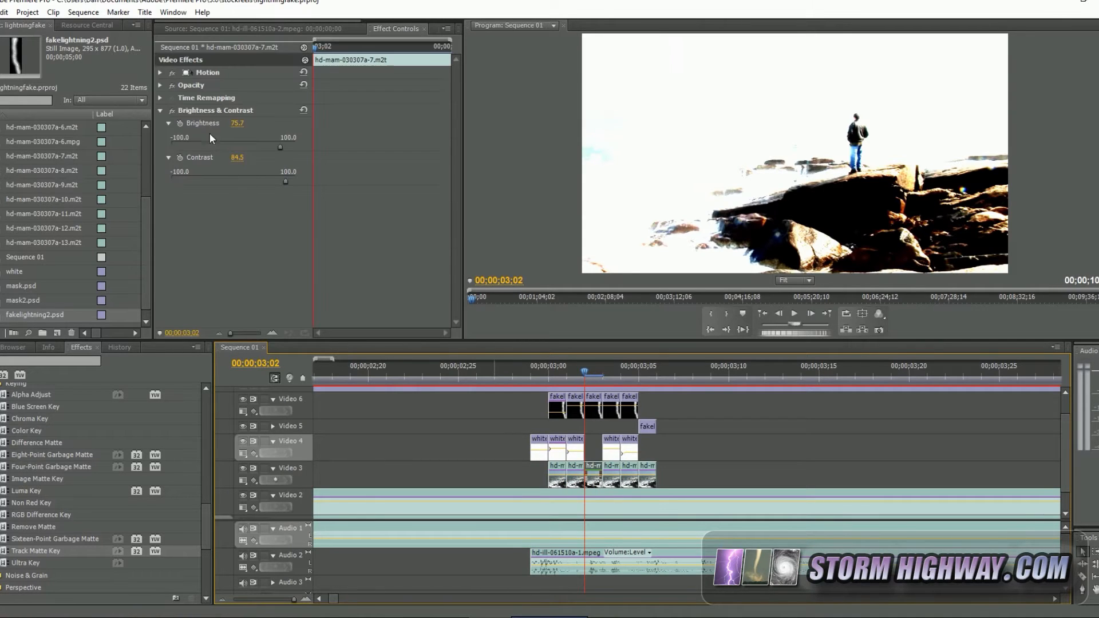
mouse_move(796, 229)
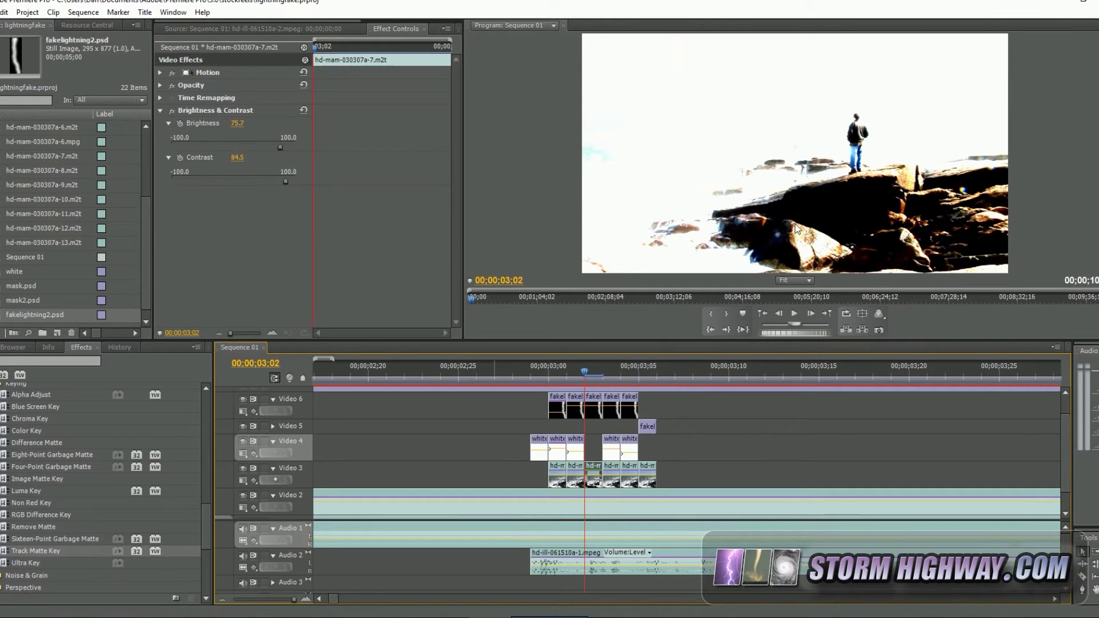
mouse_move(862, 189)
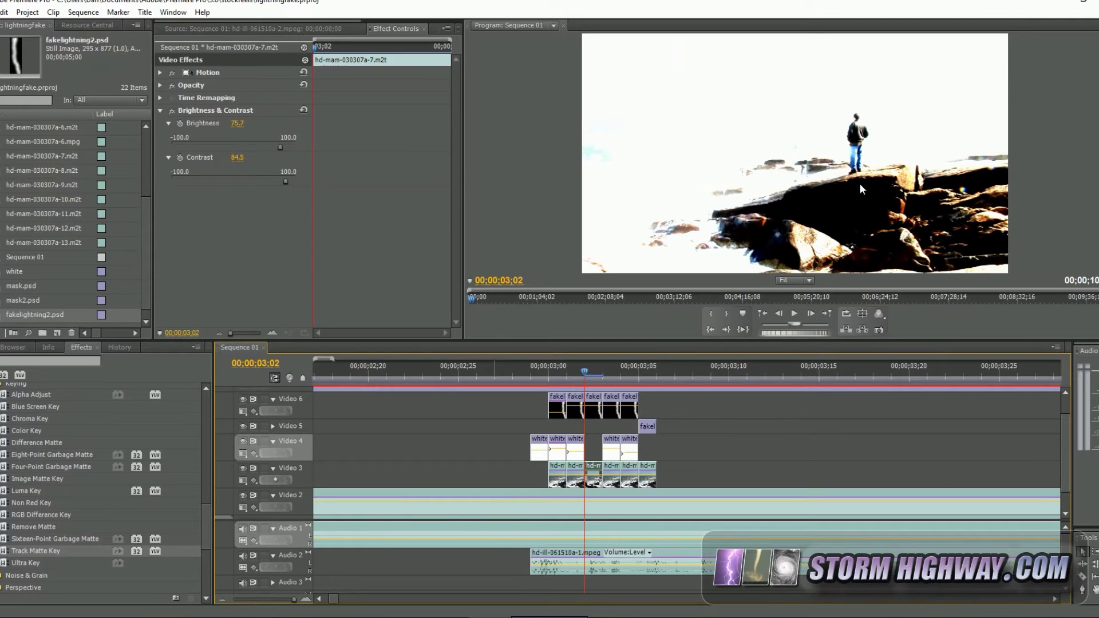
mouse_move(880, 337)
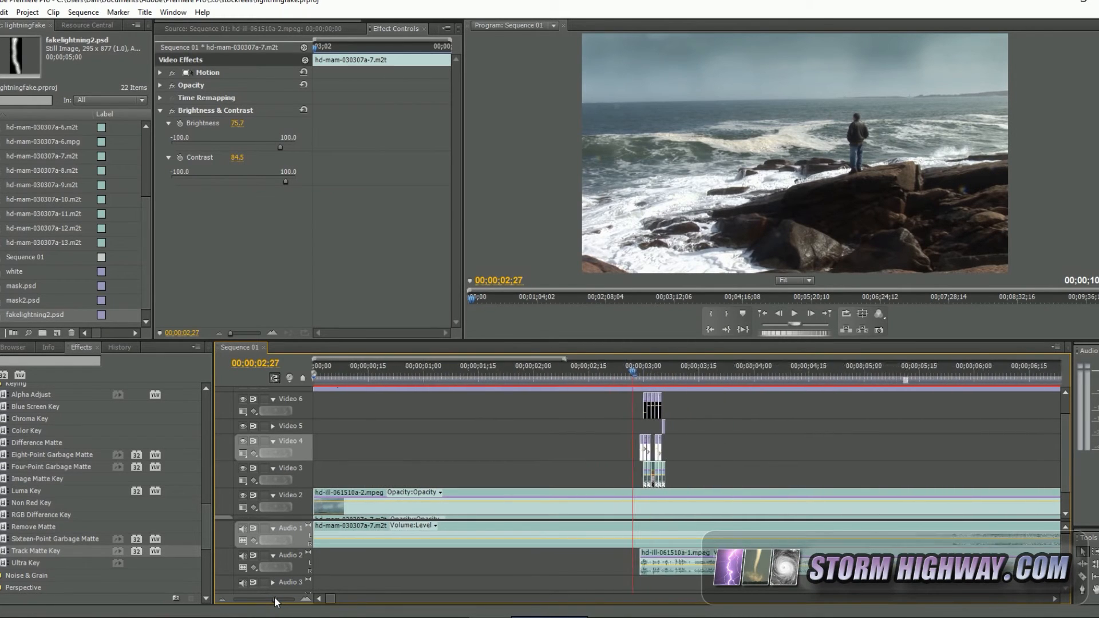
Show the hd-ill-061510a-1.mpeg clip's stacked 6.0 dB Volume effects and replay the strike.
left_click(659, 552)
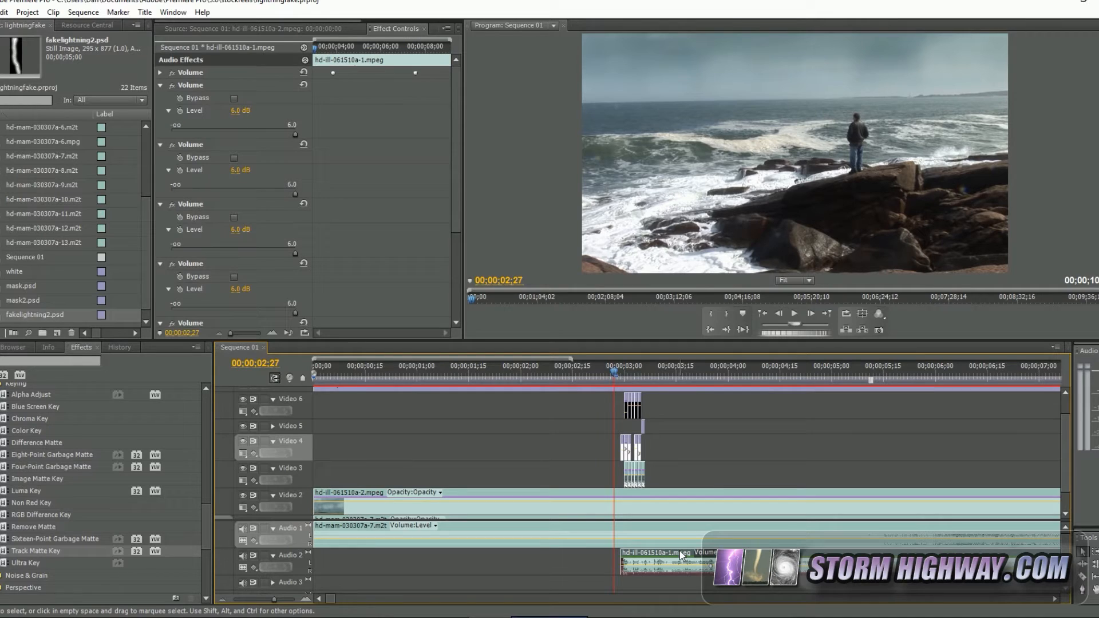
mouse_move(655, 561)
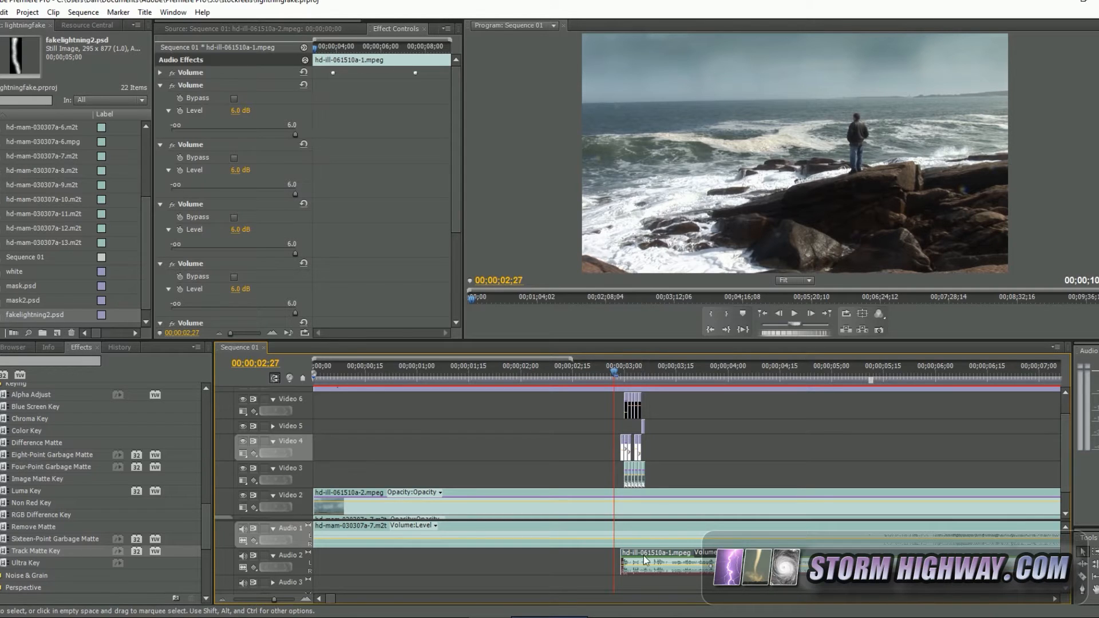
left_click(617, 375)
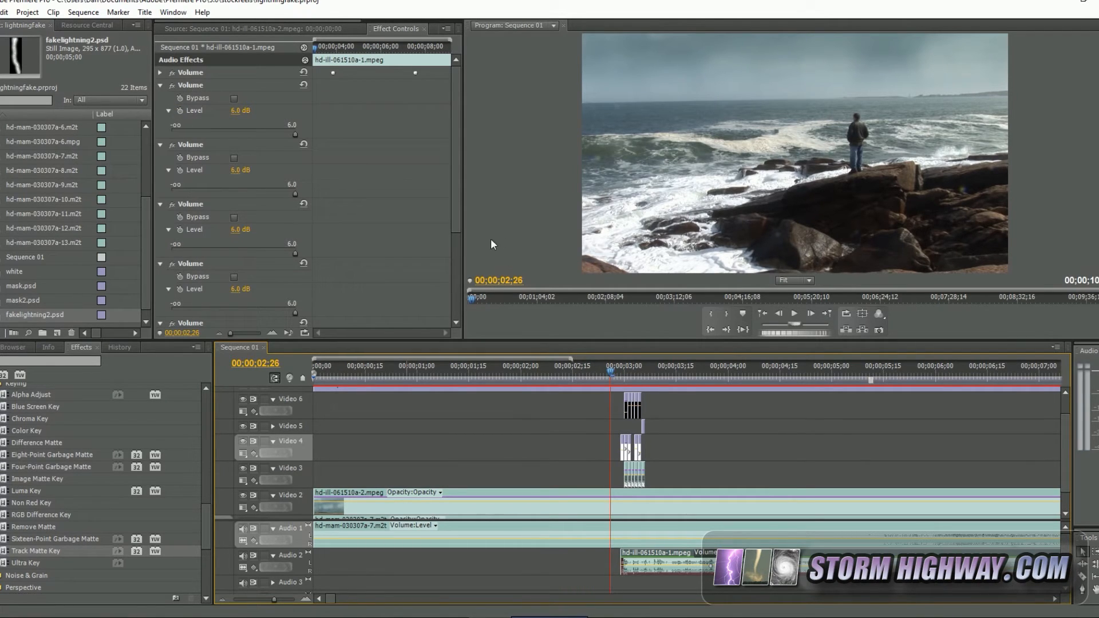
mouse_move(766, 350)
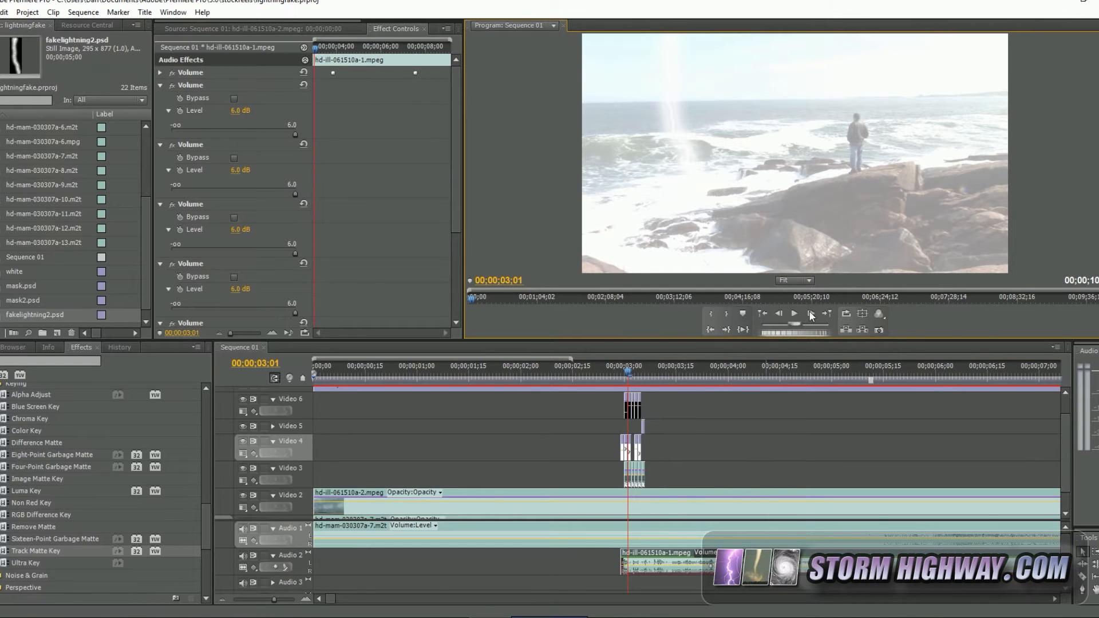
mouse_move(749, 382)
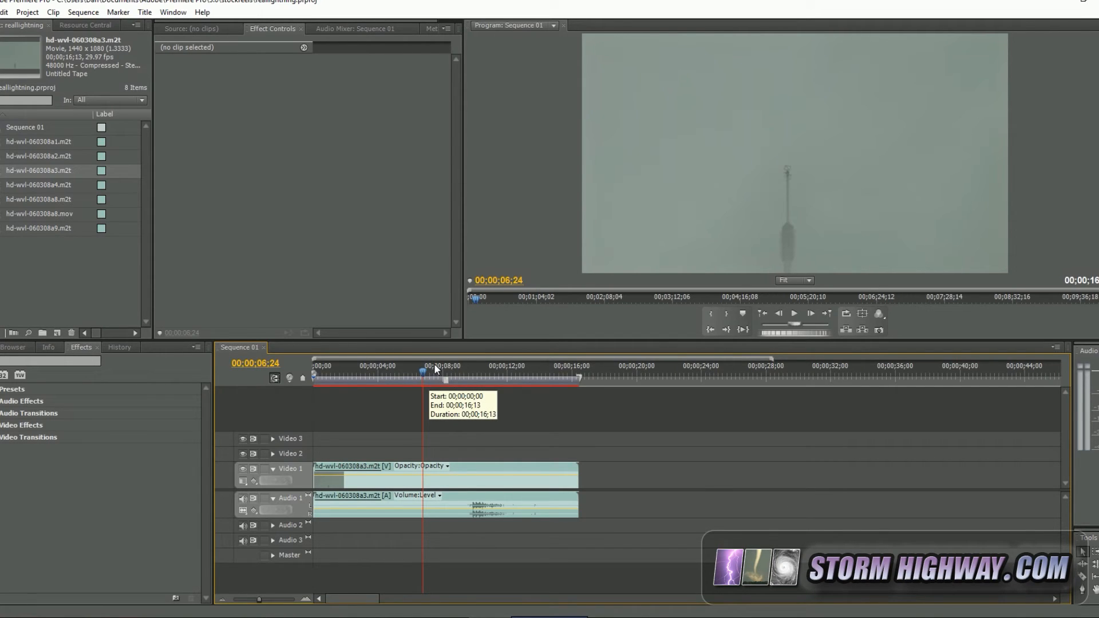
mouse_move(423, 377)
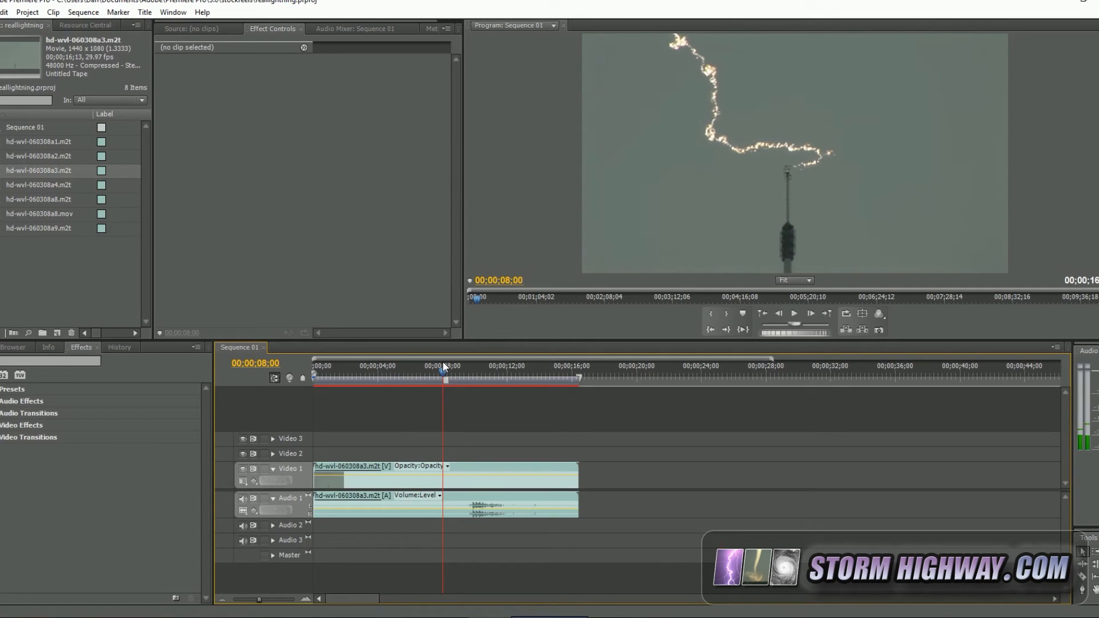
Step forward and back one frame at a time through the tower strike as the bolt brightens and fades.
left_click(810, 314)
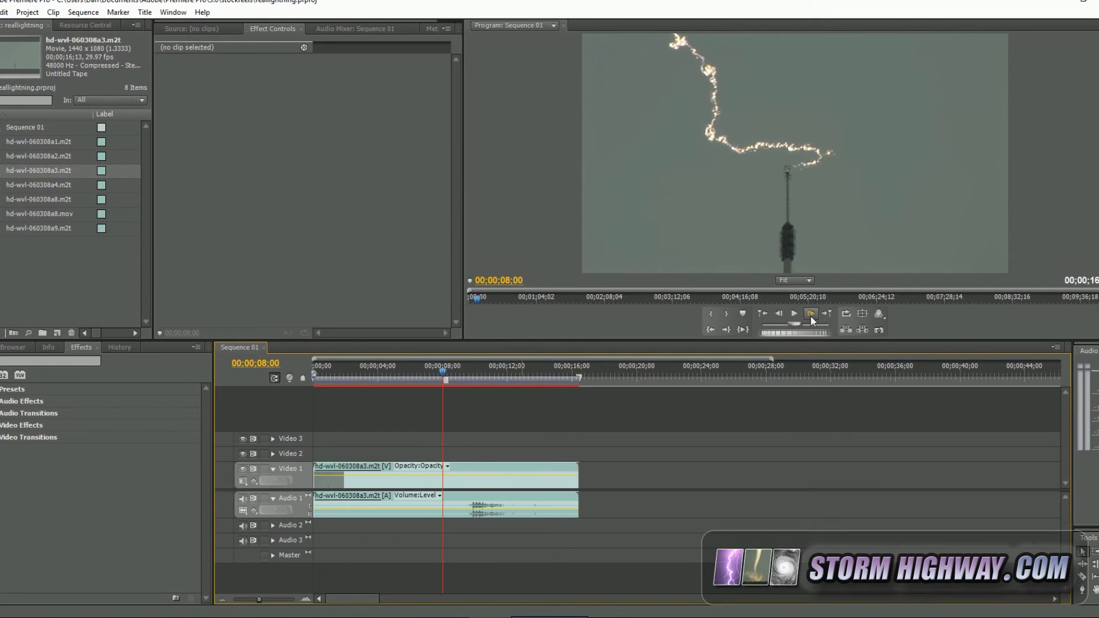
mouse_move(811, 313)
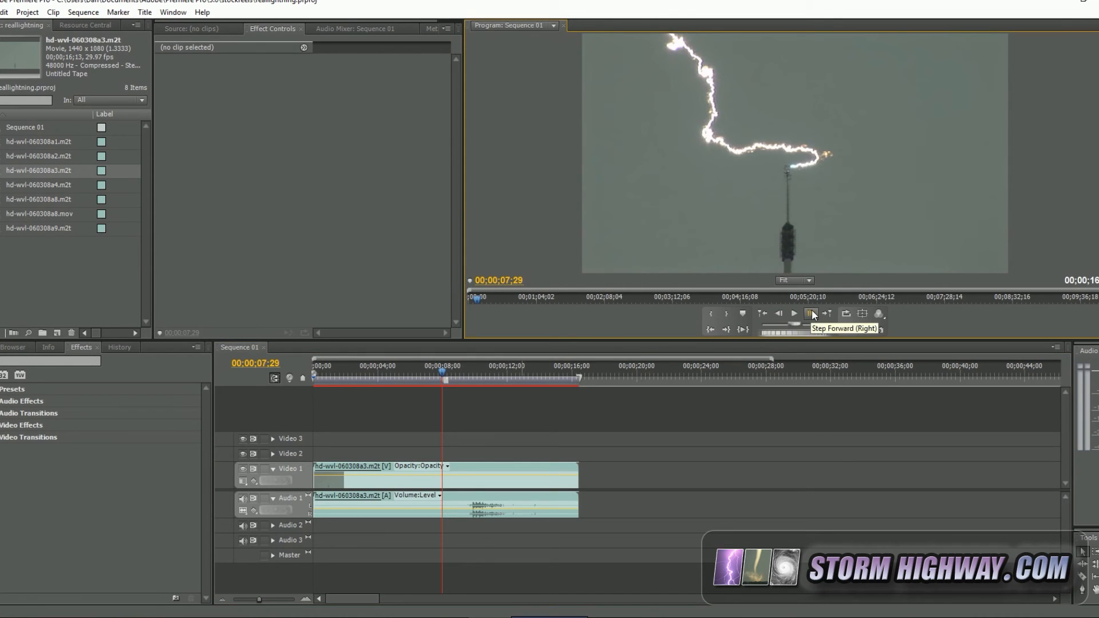
left_click(811, 314)
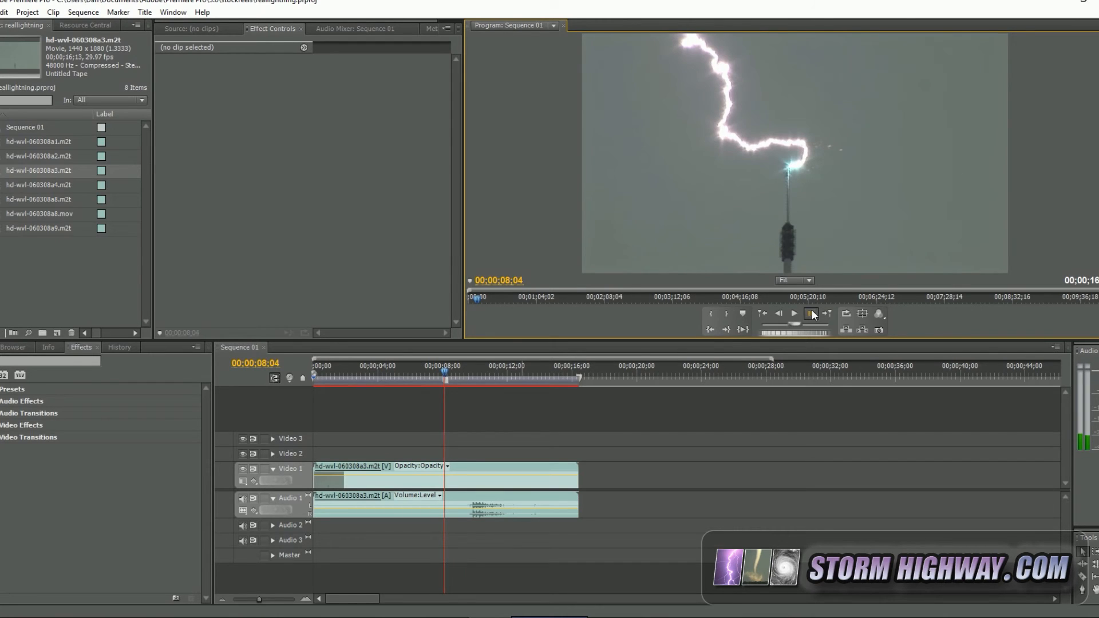
left_click(810, 314)
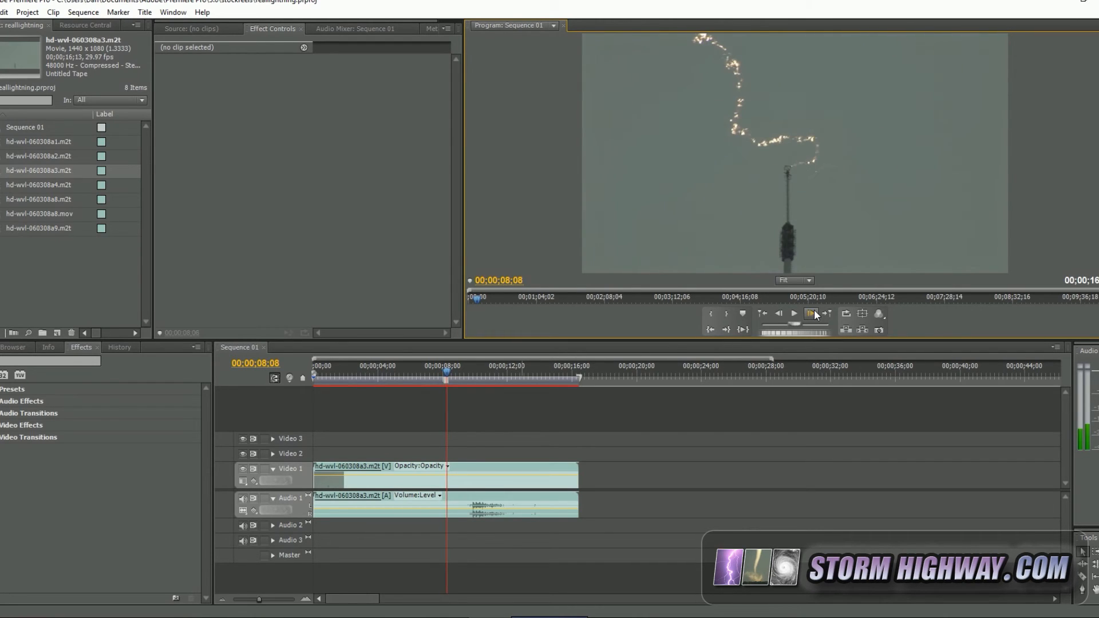
left_click(809, 314)
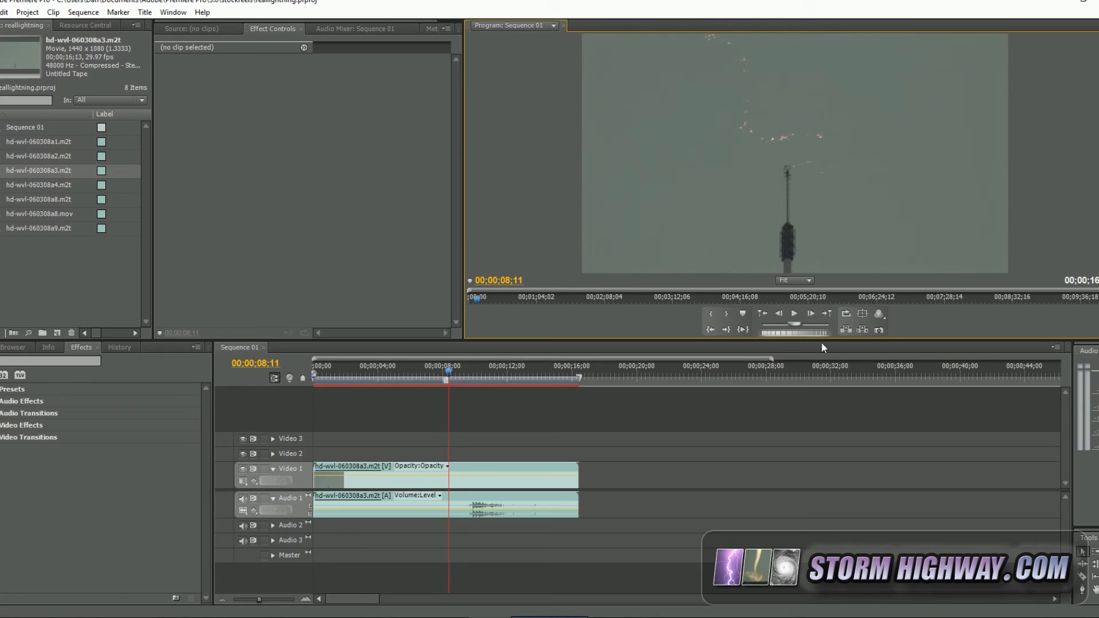
mouse_move(810, 313)
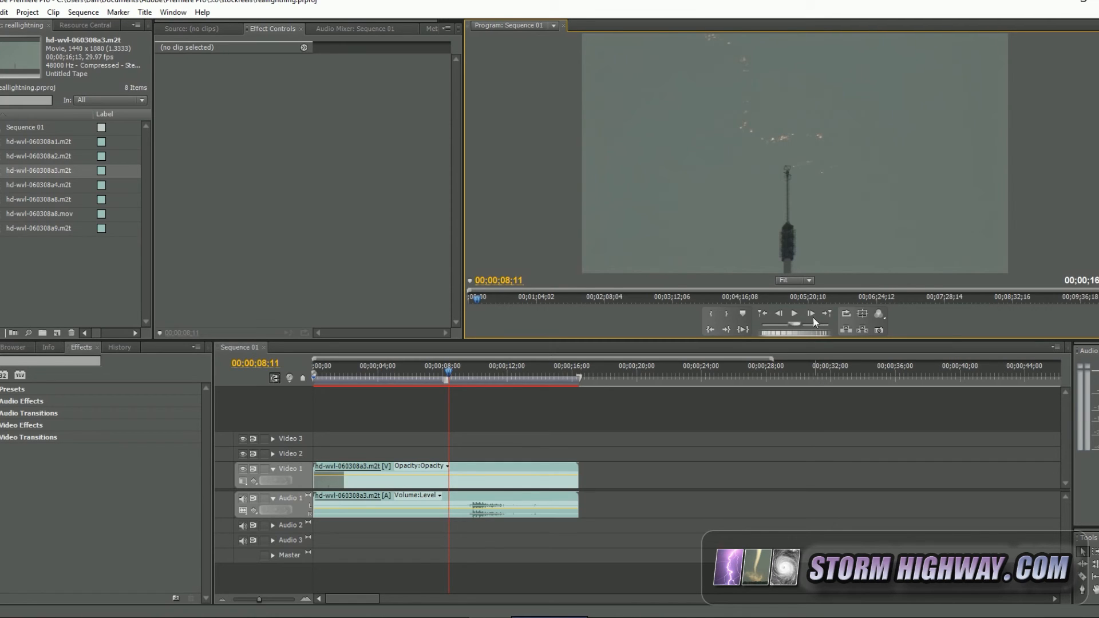
mouse_move(812, 314)
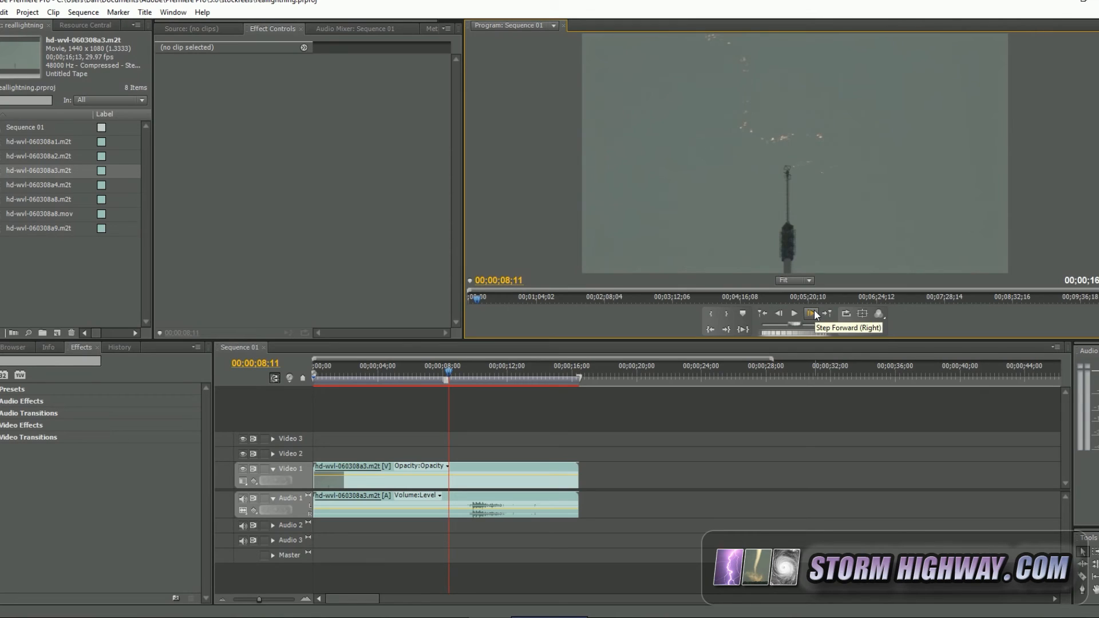
mouse_move(789, 314)
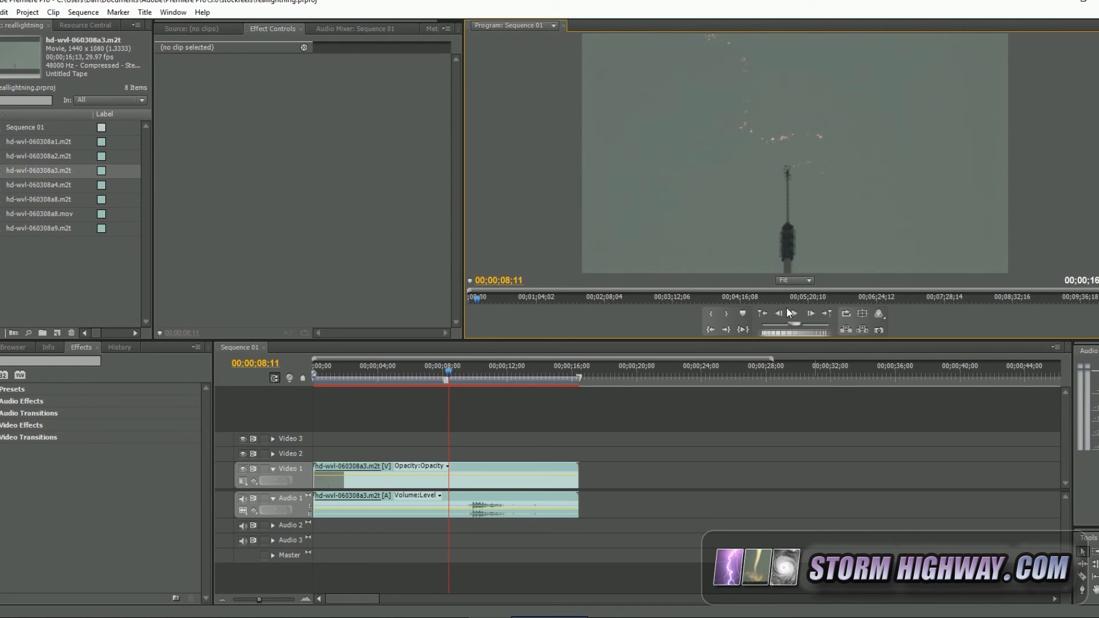
left_click(809, 313)
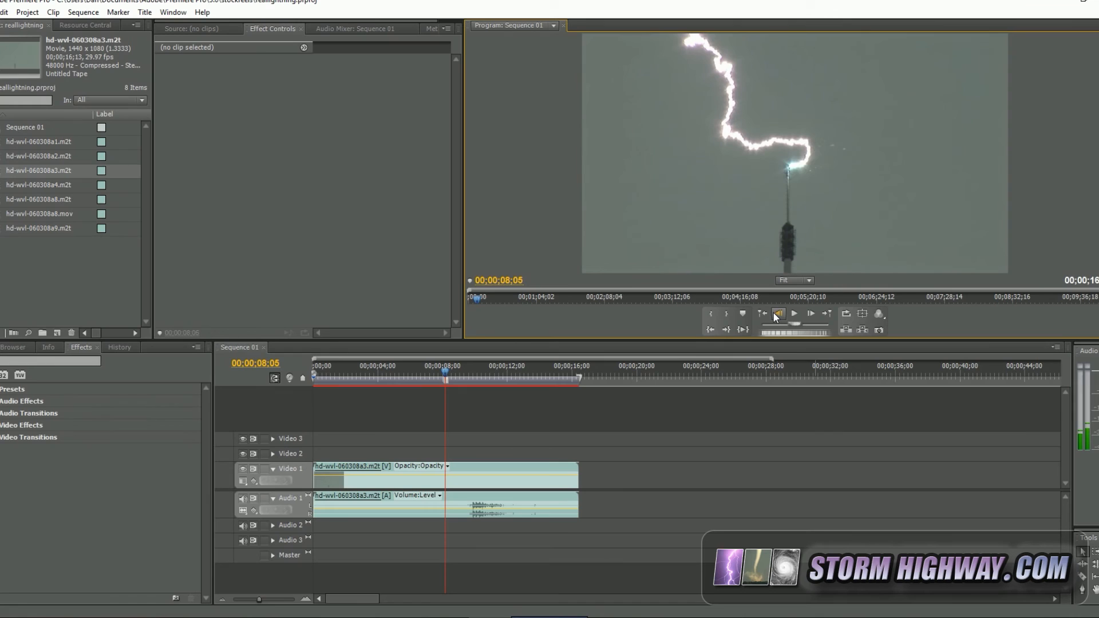
left_click(810, 313)
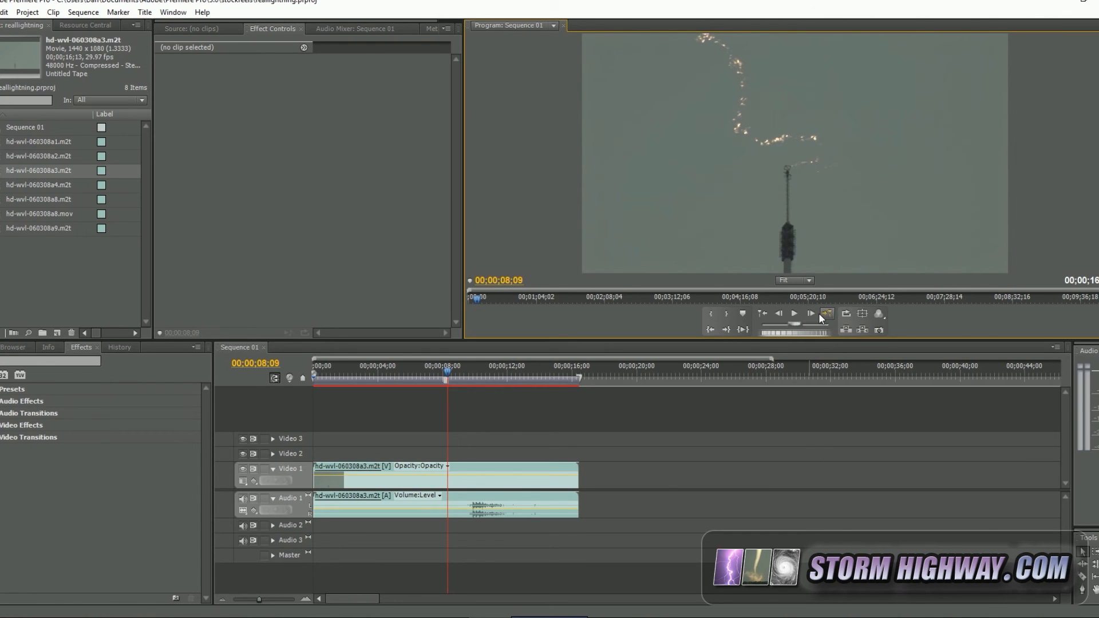
mouse_move(812, 314)
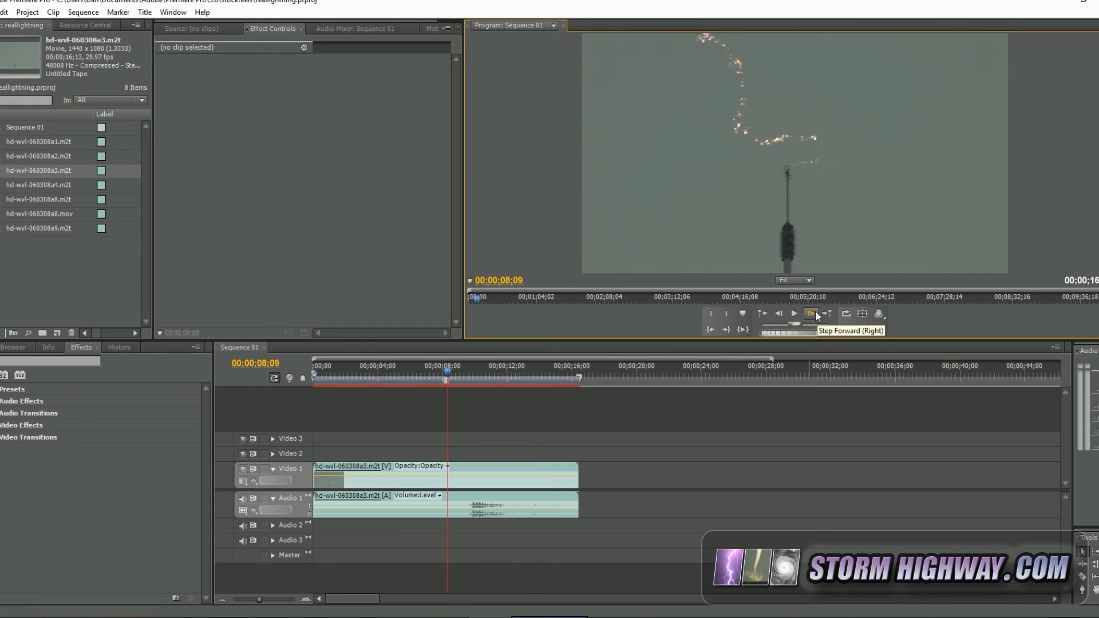
mouse_move(776, 314)
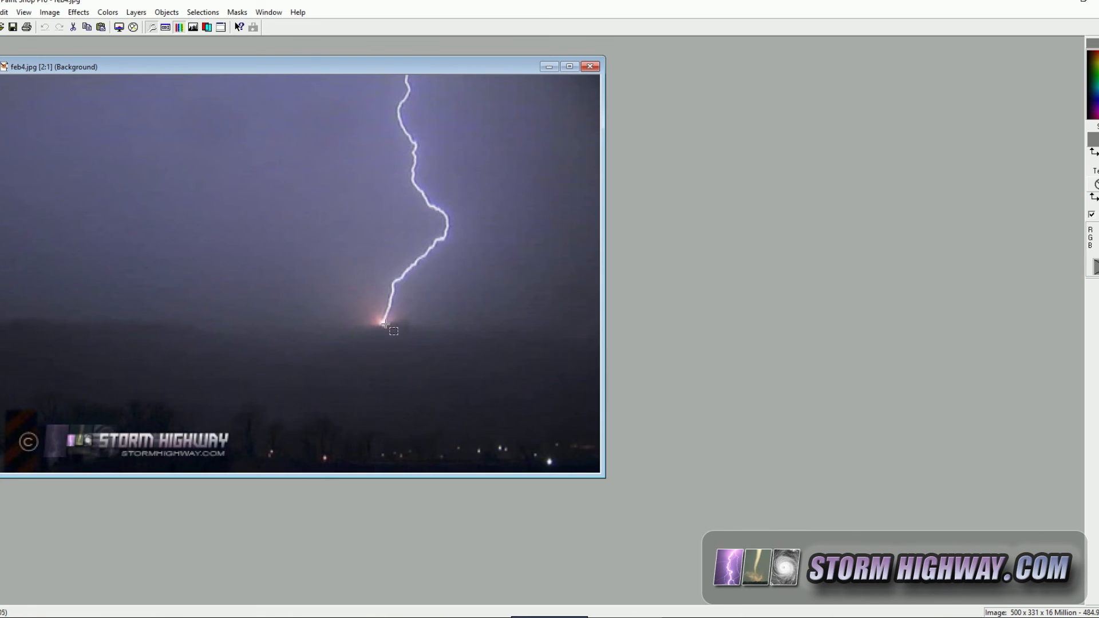
mouse_move(388, 334)
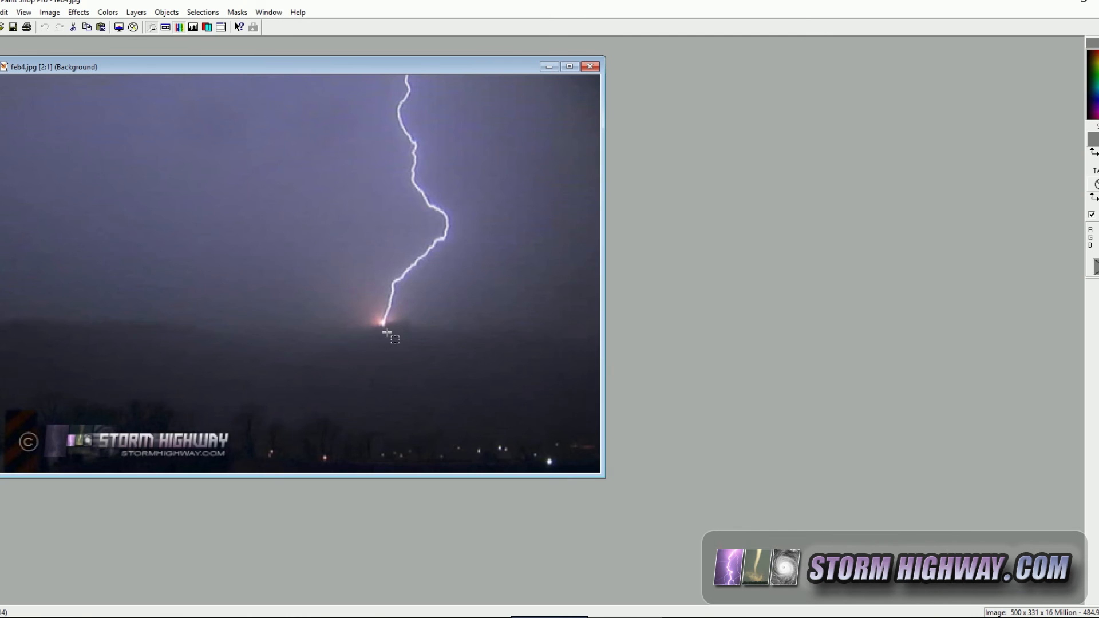
mouse_move(385, 329)
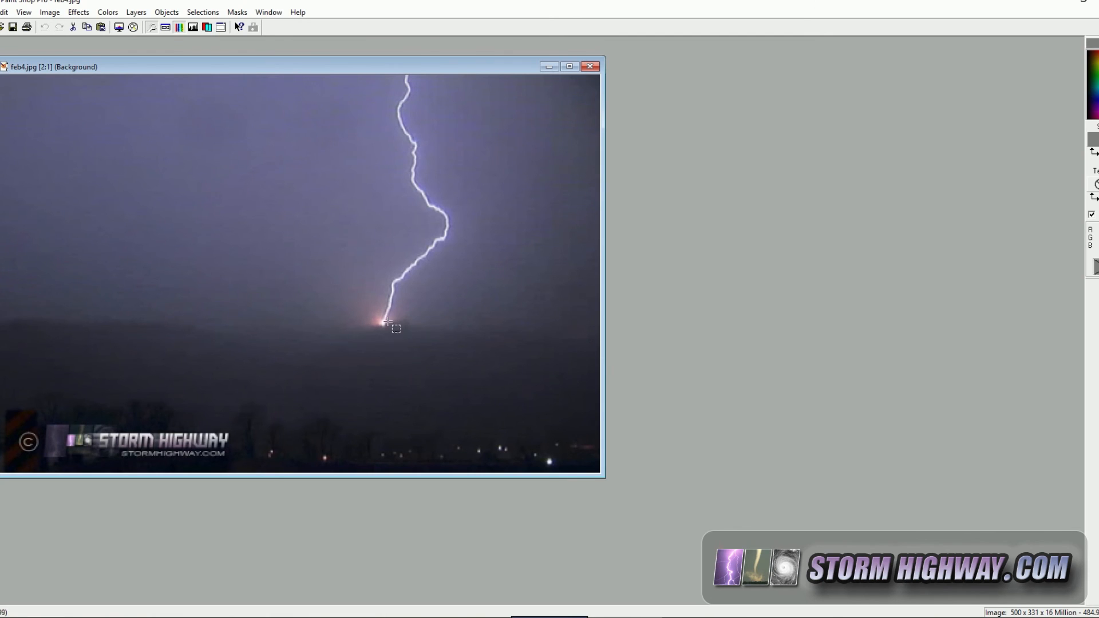
mouse_move(534, 340)
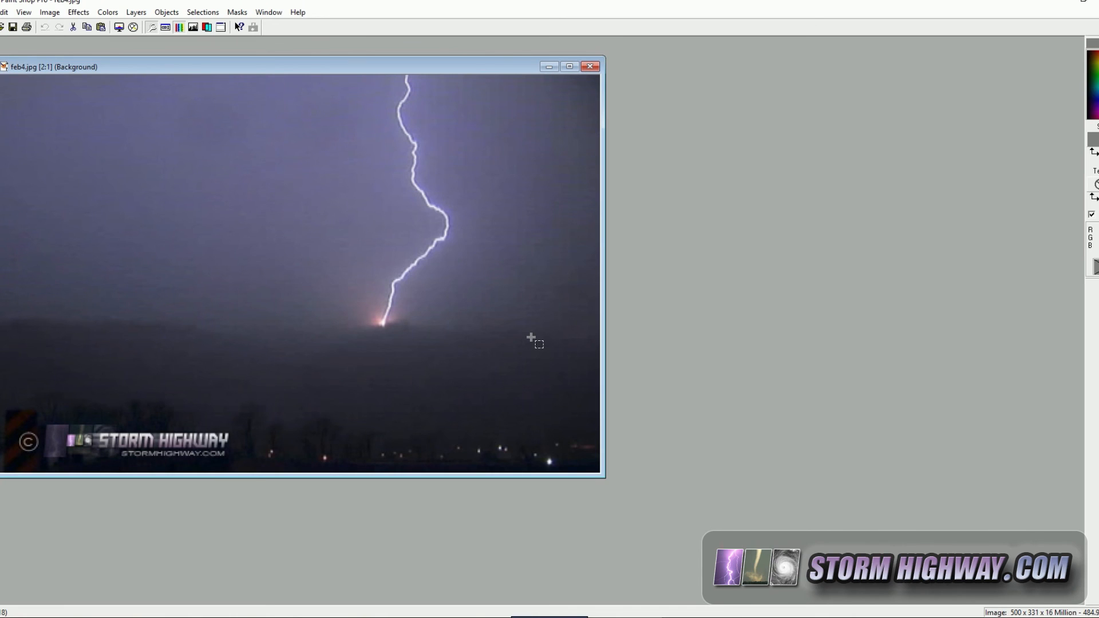
mouse_move(525, 336)
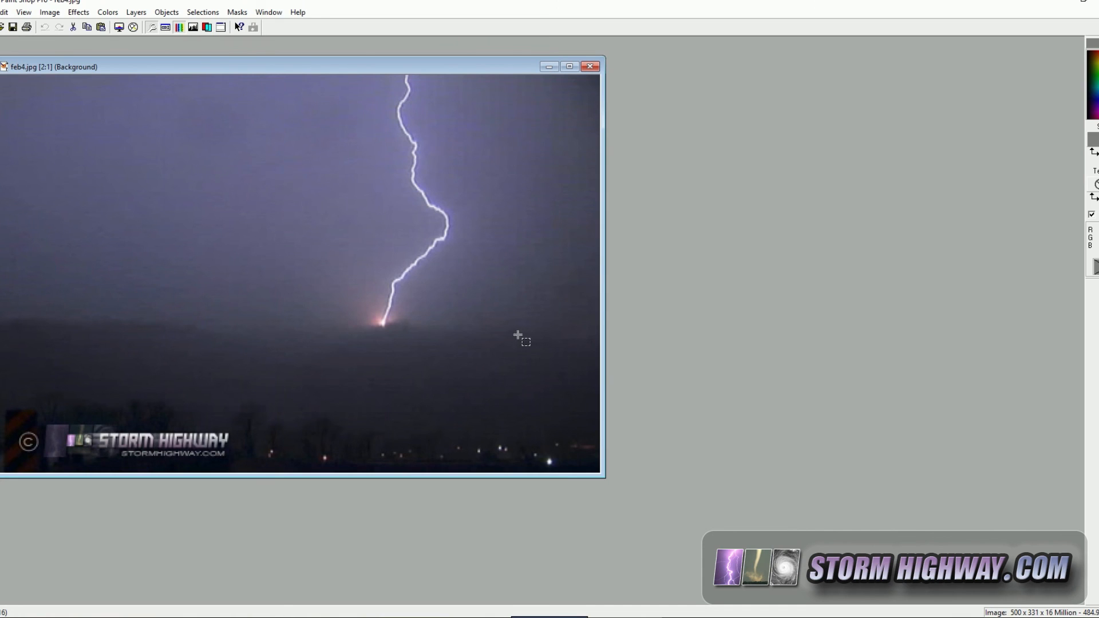
mouse_move(403, 319)
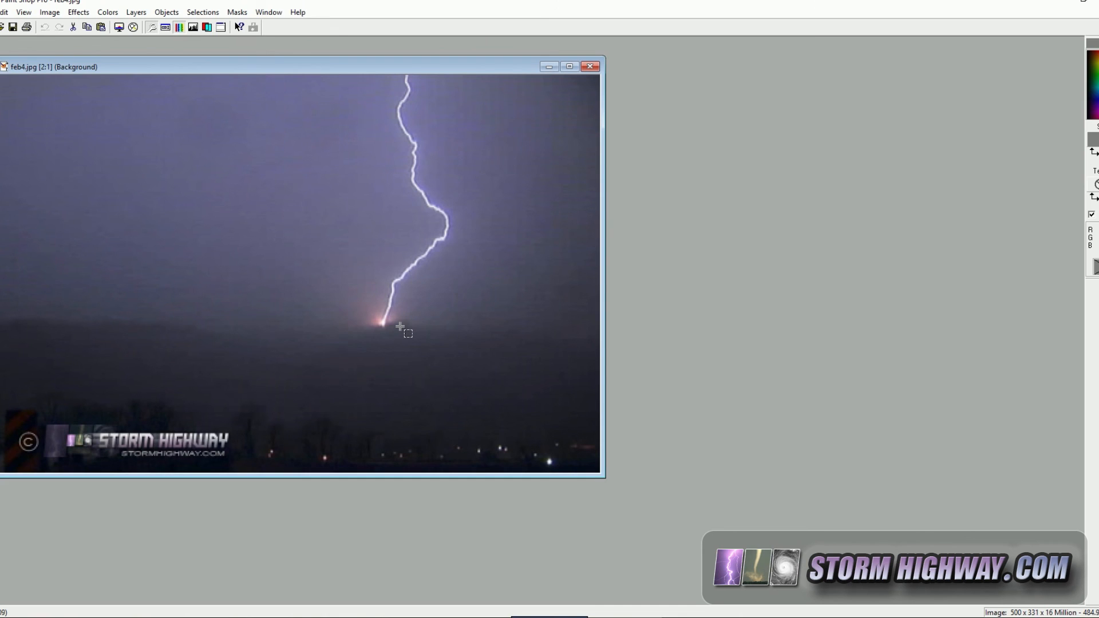
mouse_move(485, 191)
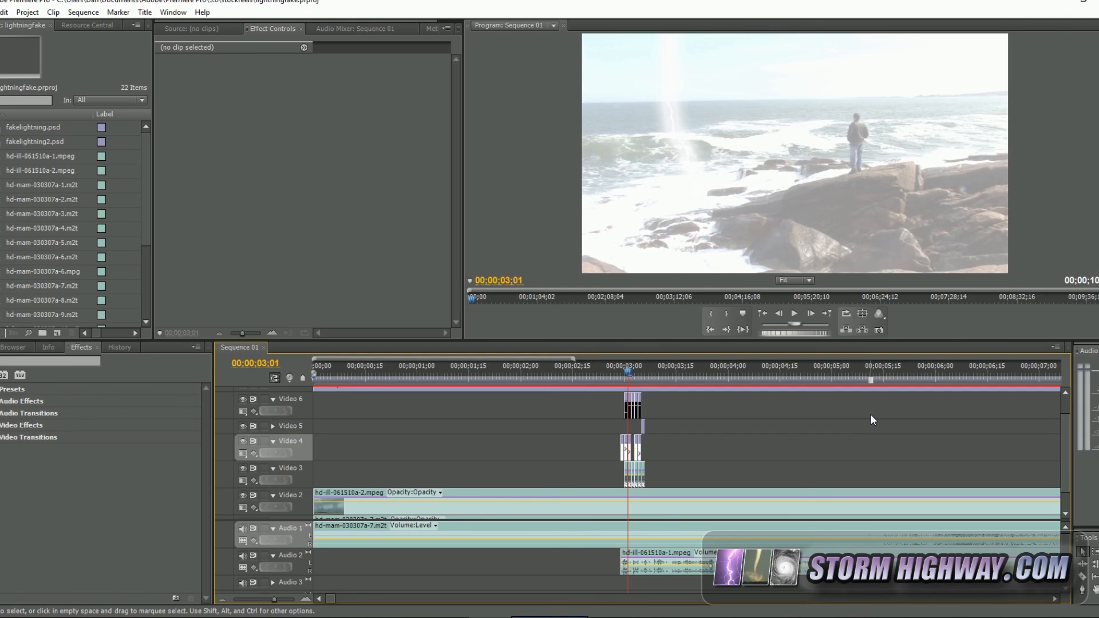
mouse_move(755, 422)
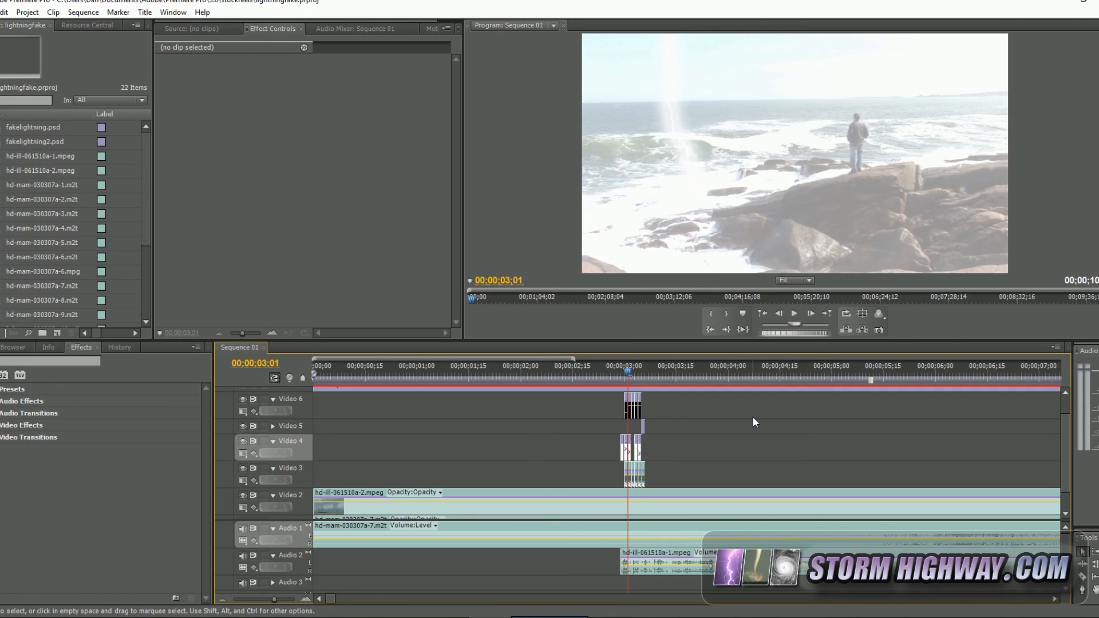
mouse_move(751, 420)
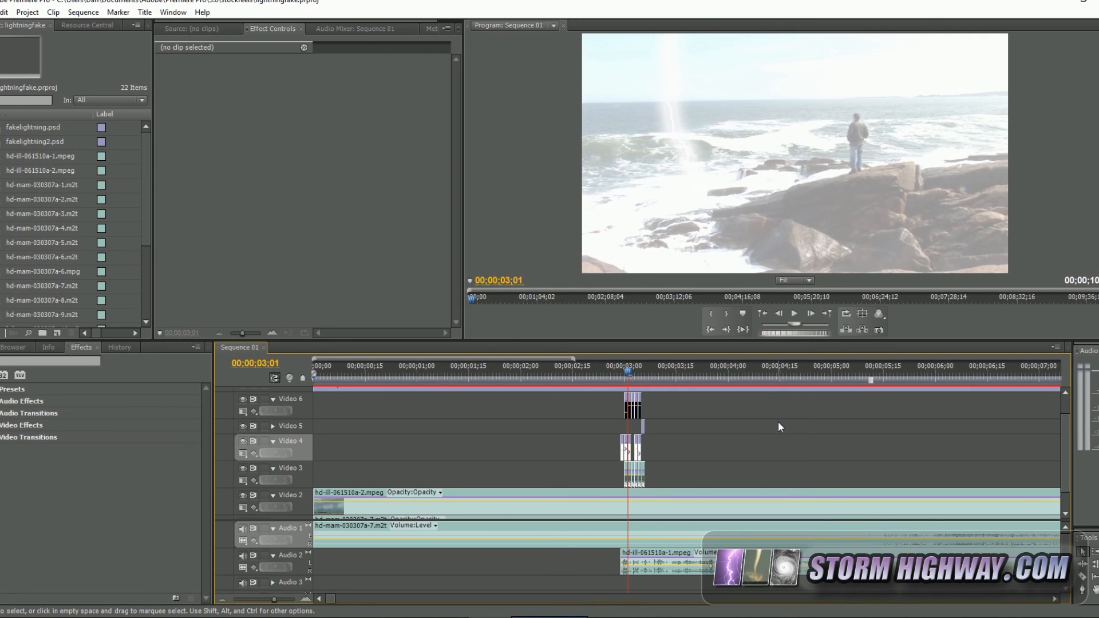
mouse_move(750, 429)
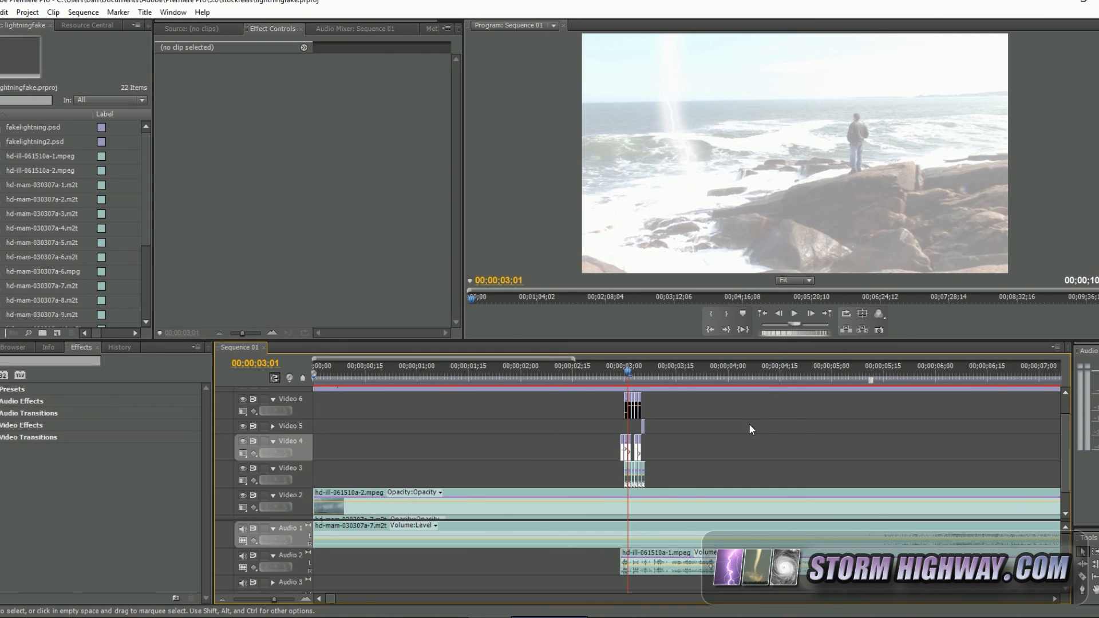